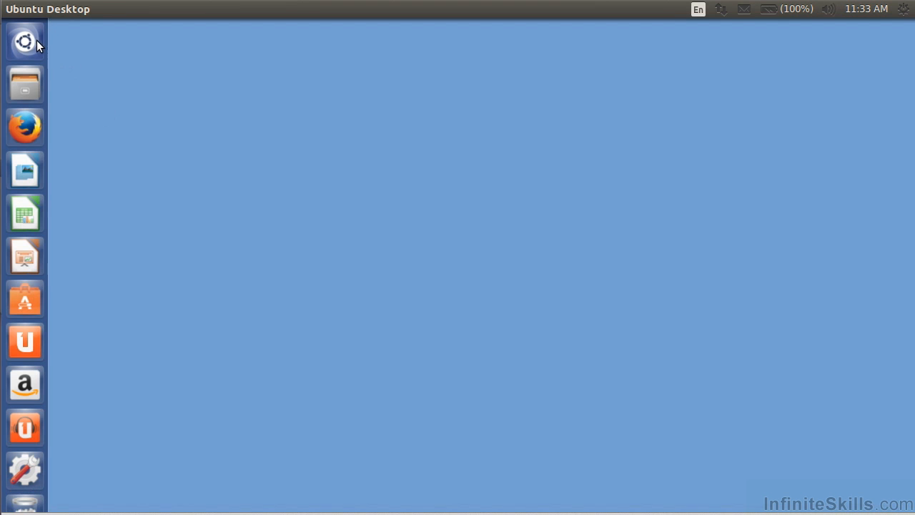
Step: Launch Terminal from the Dash, browse its Search, Terminal and View menus, and zoom in
left_click(25, 41)
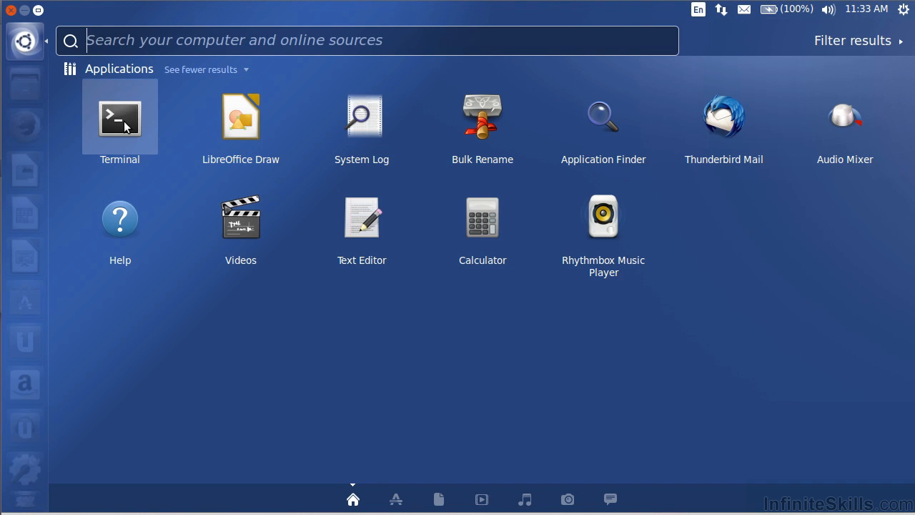
left_click(119, 117)
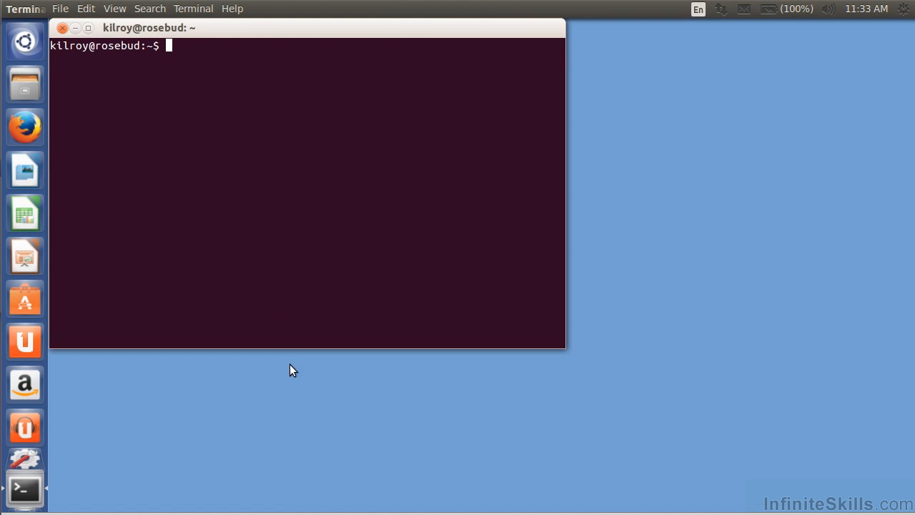
left_click(150, 8)
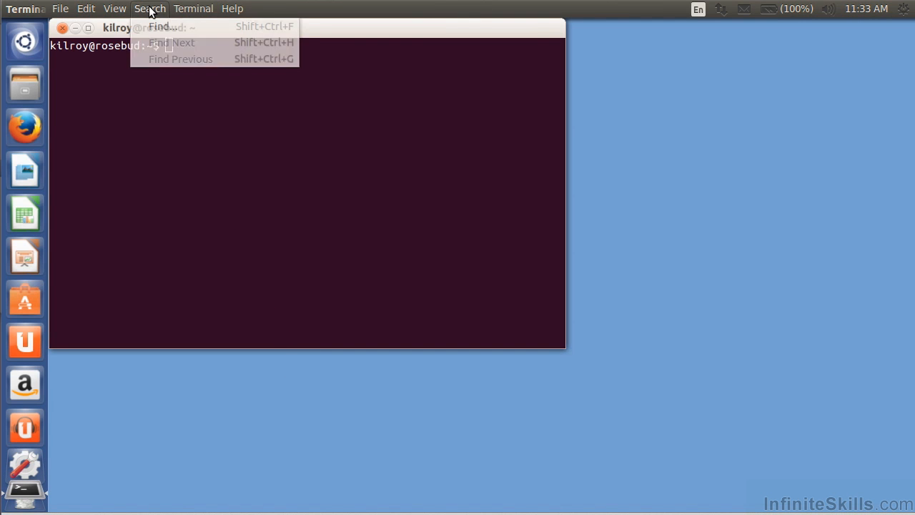
left_click(192, 8)
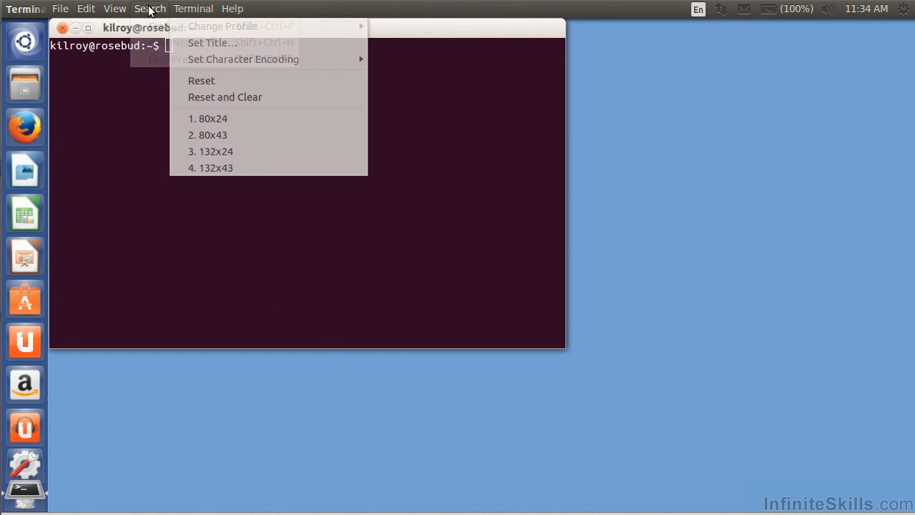
left_click(115, 8)
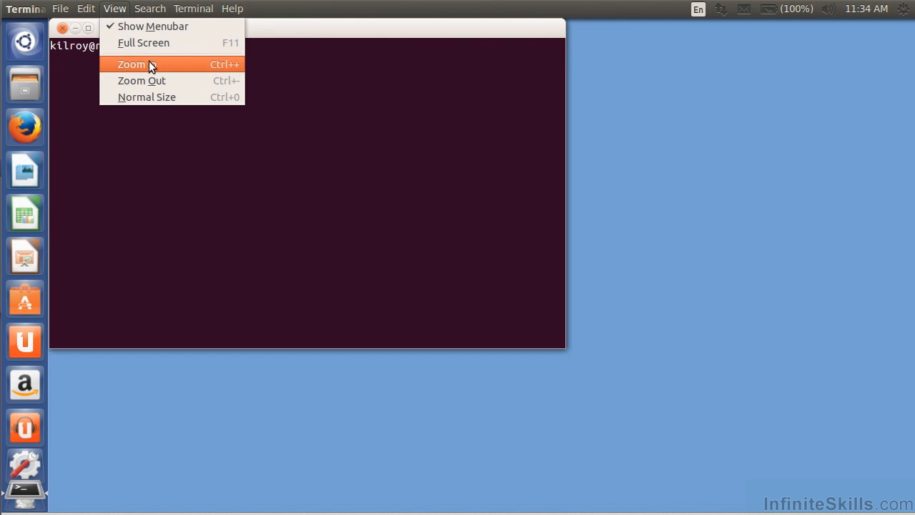
left_click(131, 63)
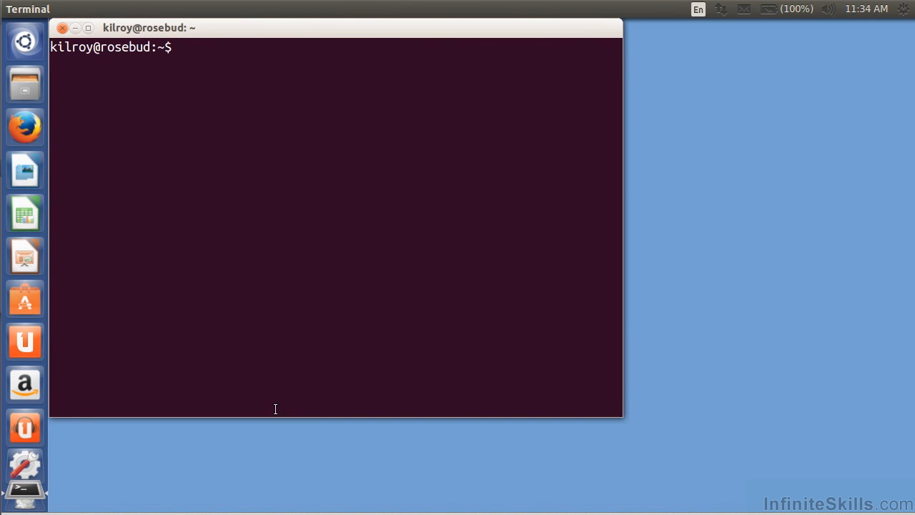
mouse_move(272, 412)
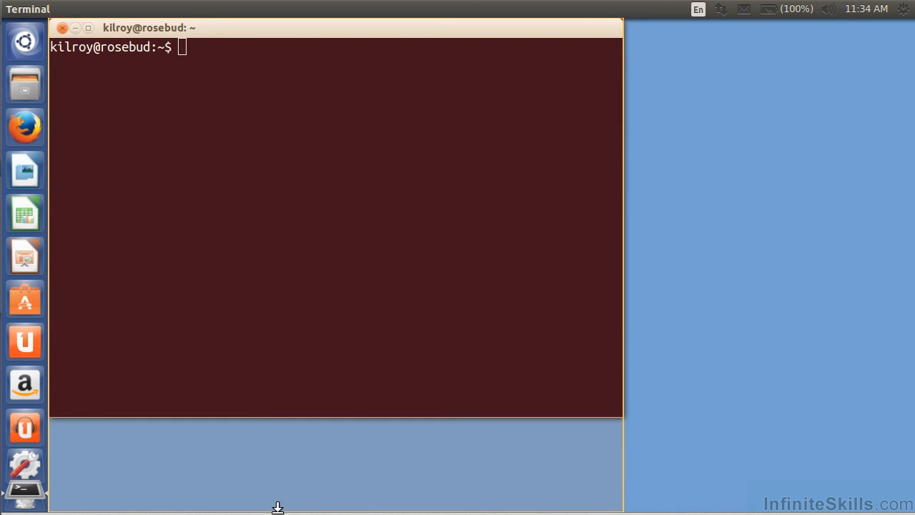
Step: Run ls -la to list all home-directory files, hidden ones included
type("ls")
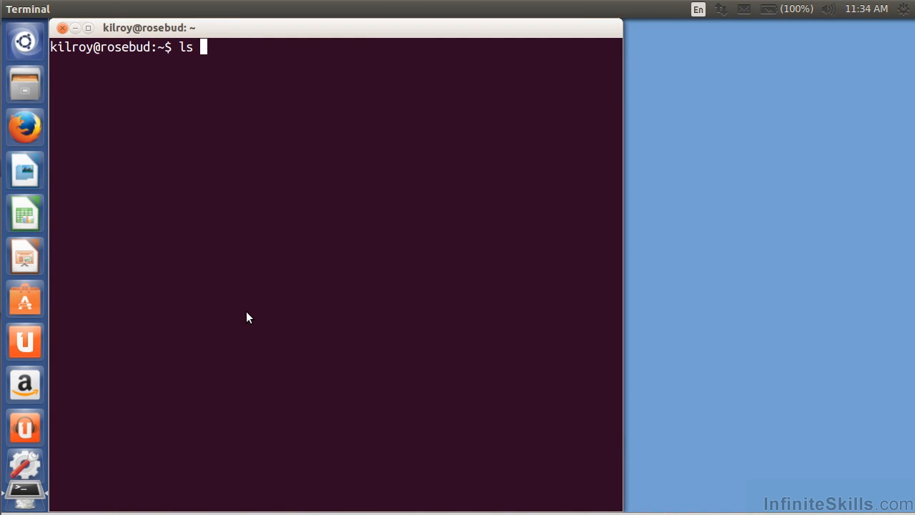
type("-la")
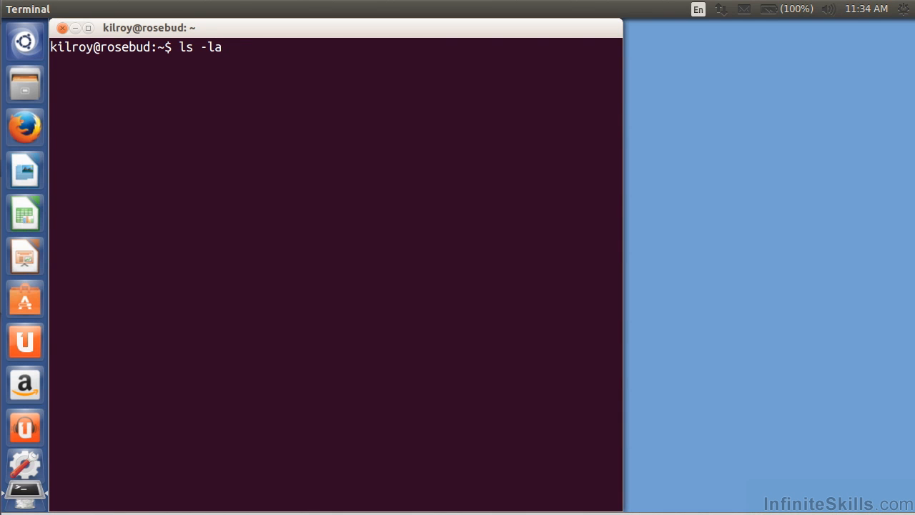
mouse_move(172, 252)
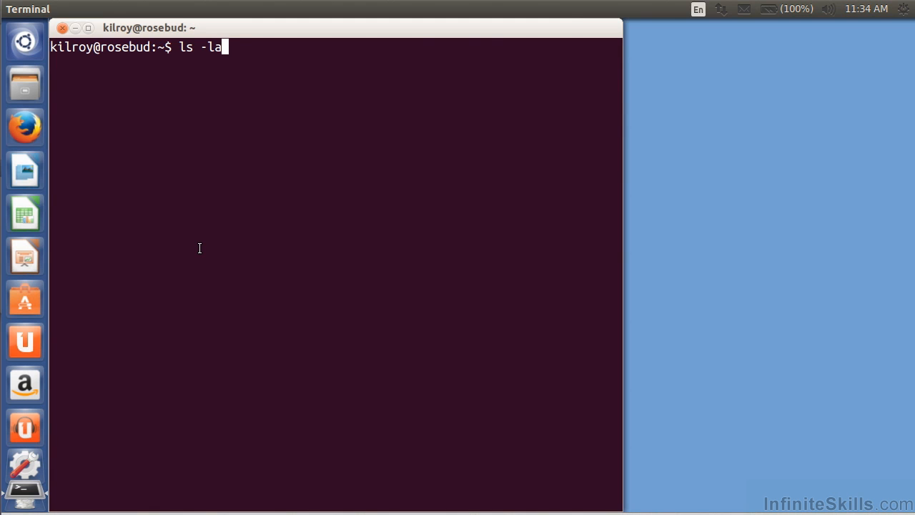
mouse_move(200, 248)
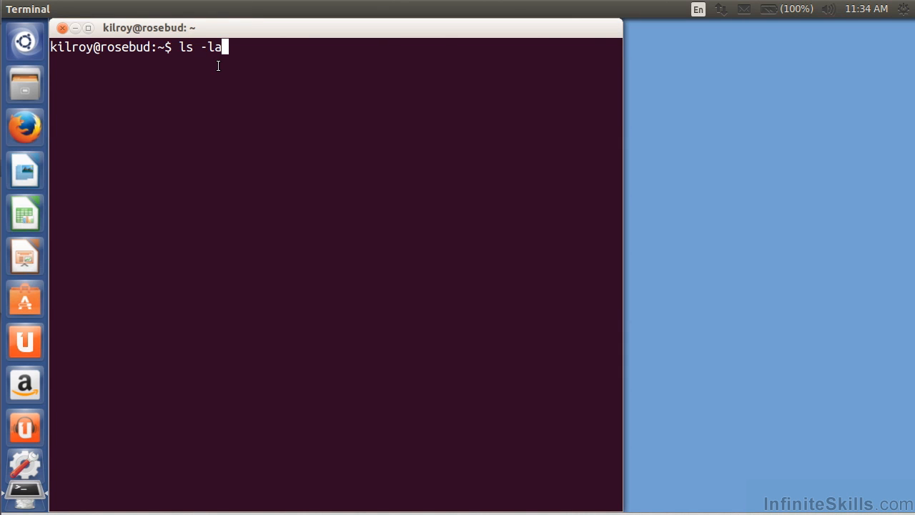
key("Return")
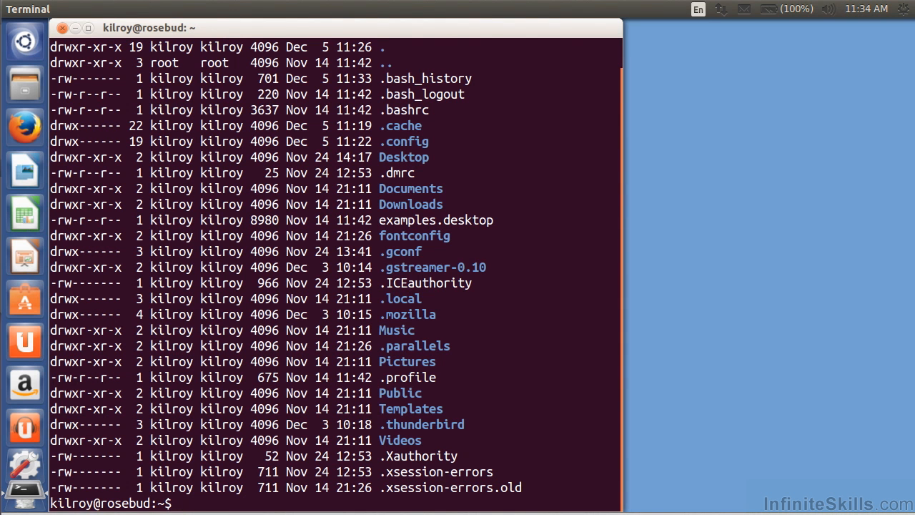
Step: Define the alias ll='ls -la' at the prompt
type("alias")
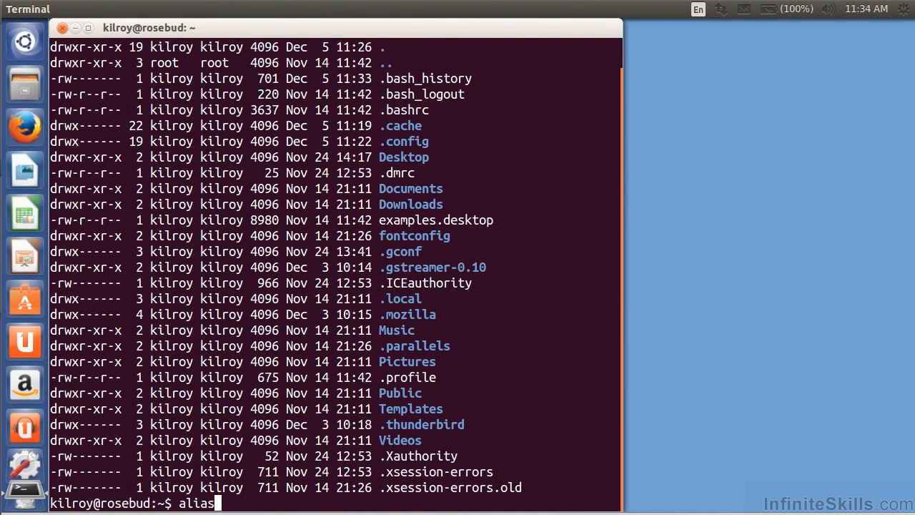
type("ll")
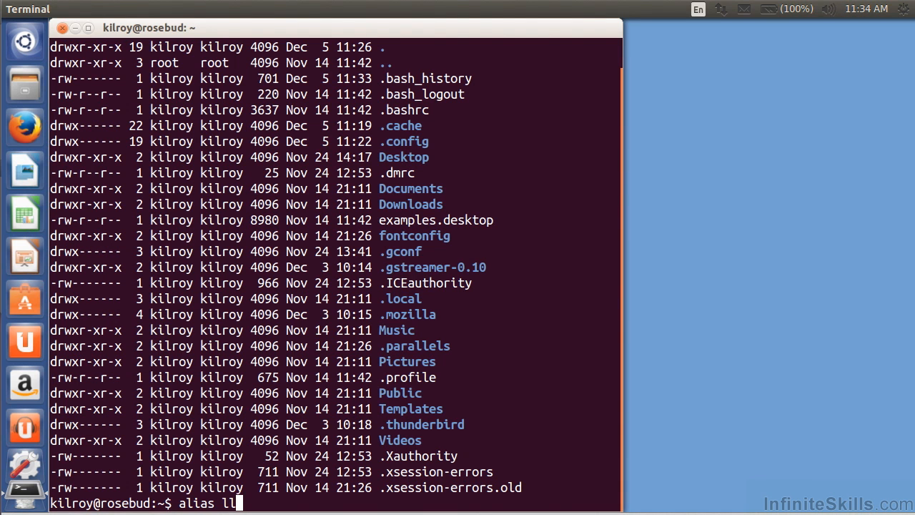
type("='ls -la")
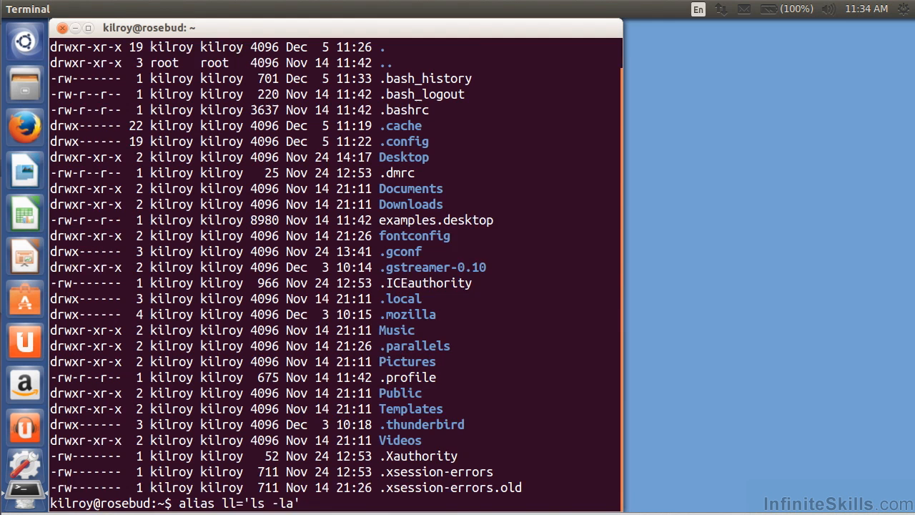
key("Return")
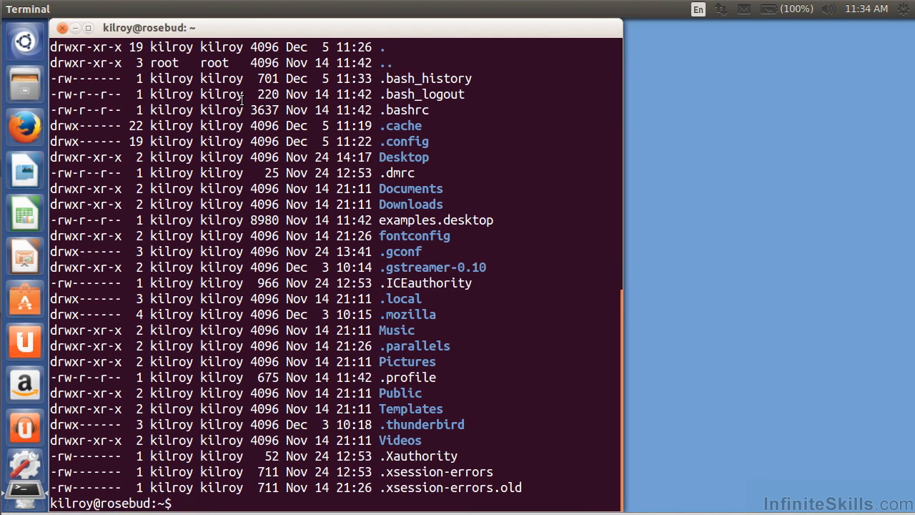
Step: Alias rm to 'rm -i', run rm *, and answer n to keep examples.desktop
type("rm")
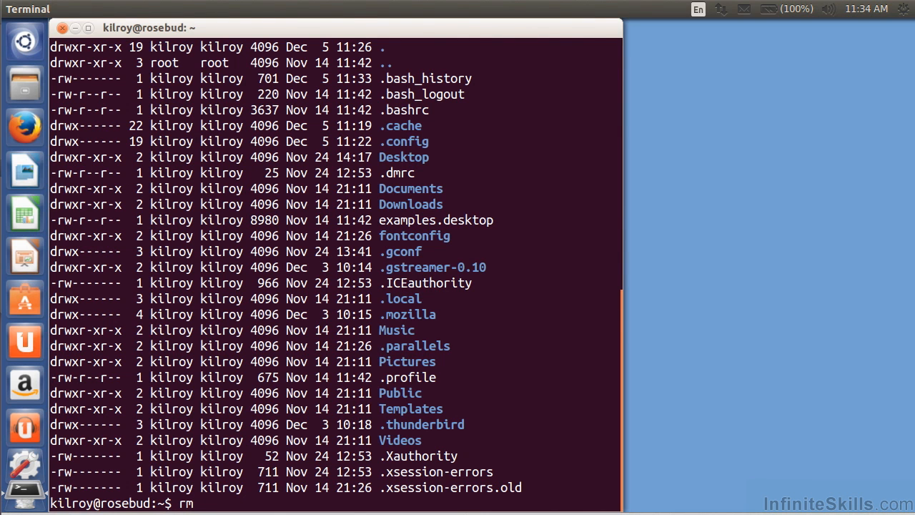
type("*")
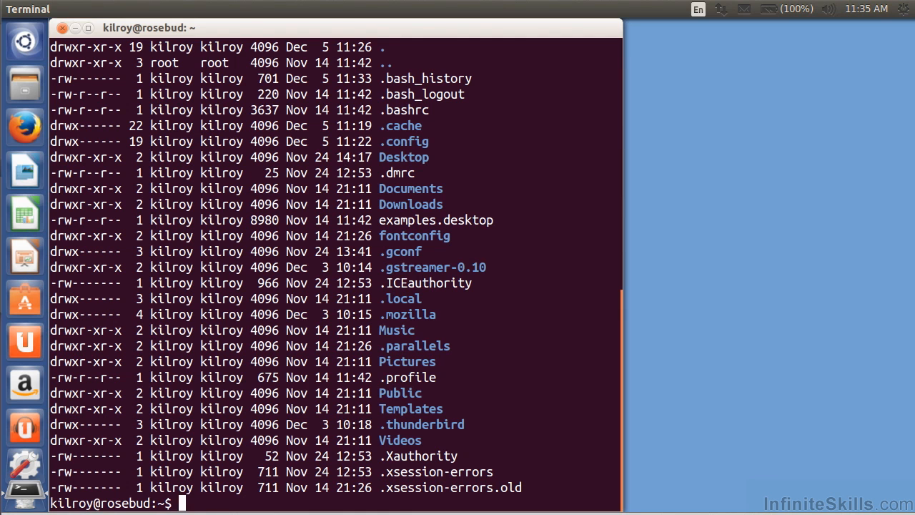
type("alias")
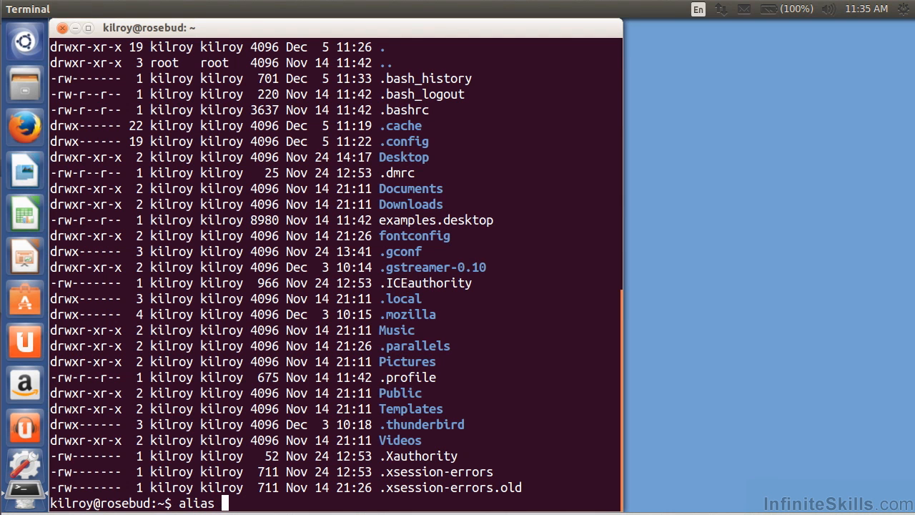
type("rm")
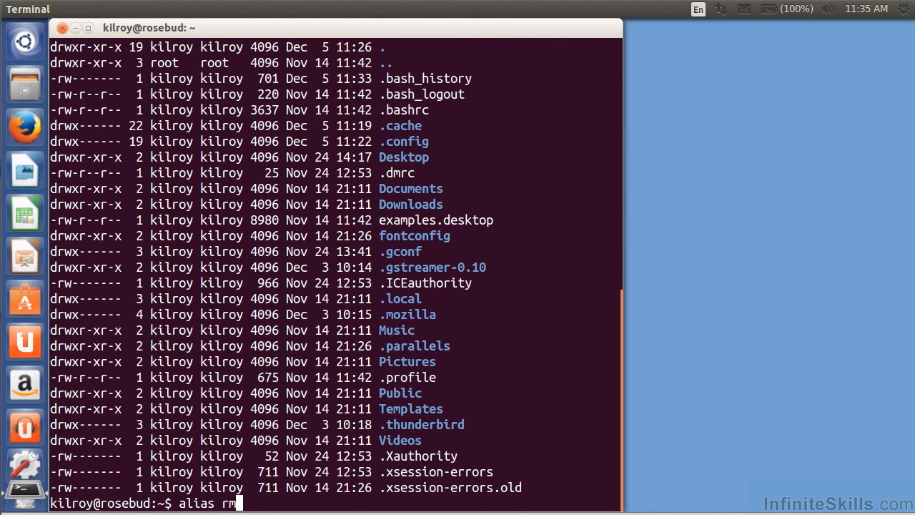
type("='rm")
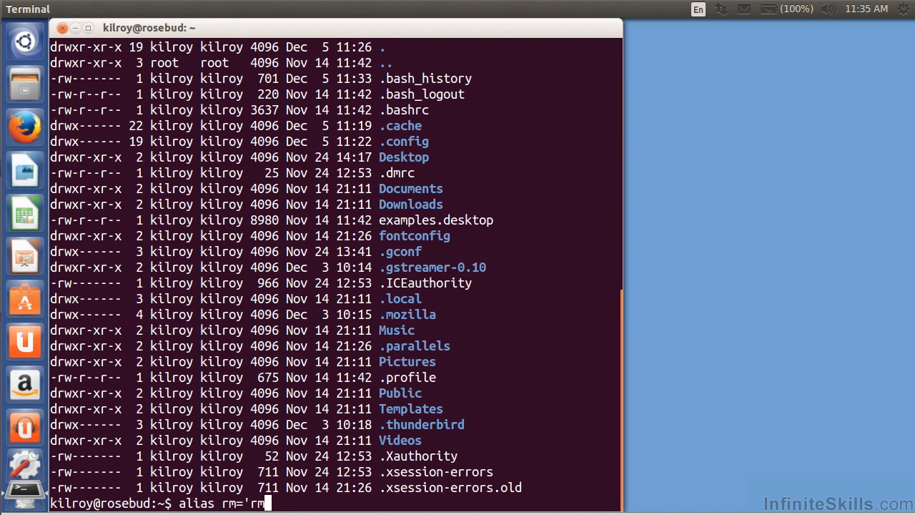
type("-i'")
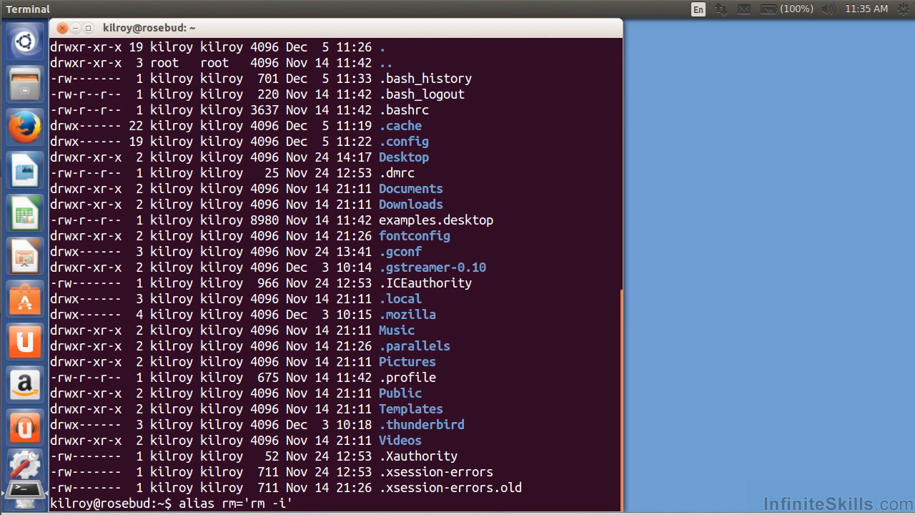
key("Return")
type("rm *")
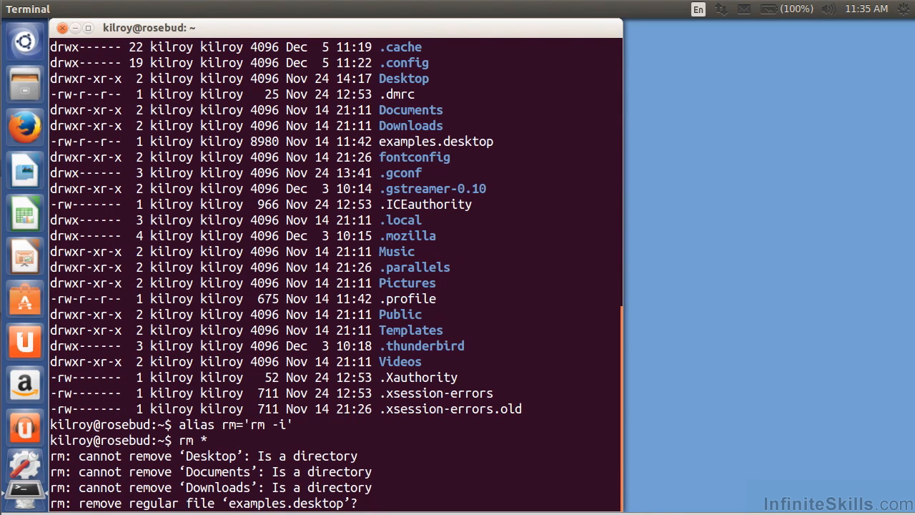
mouse_move(367, 503)
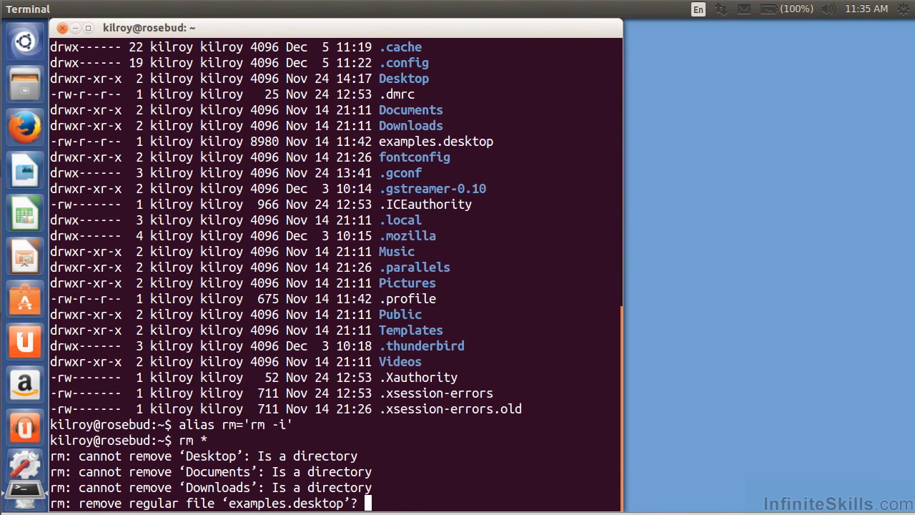
type("n")
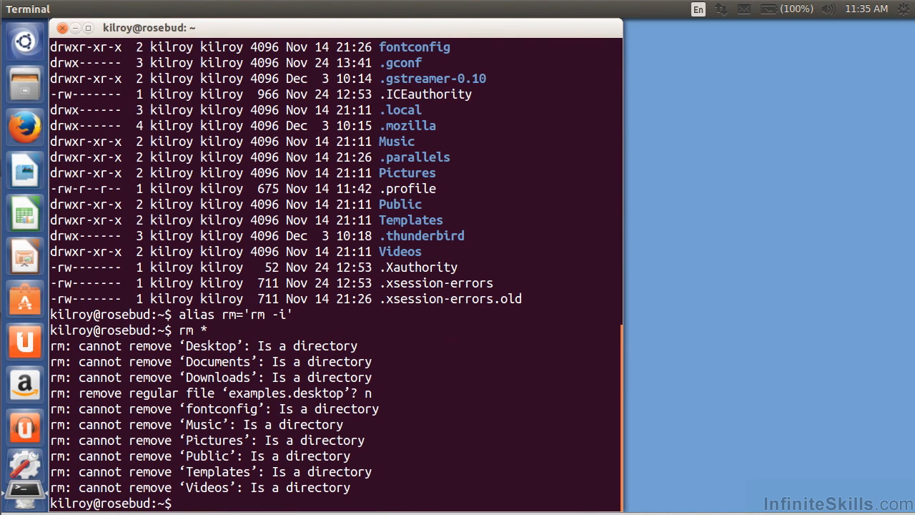
type("rmdi")
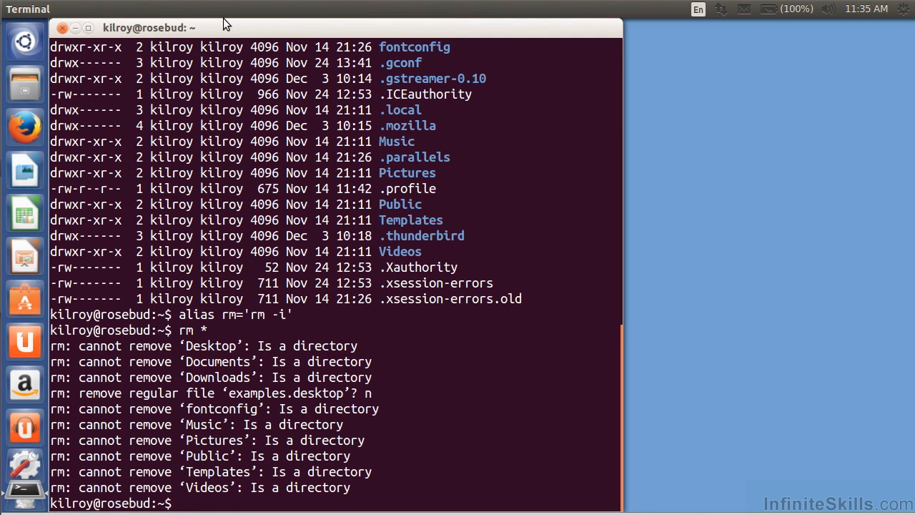
Step: Define alias t='top', view processes in top, quit with q, and discard the partial command
type("alias t='")
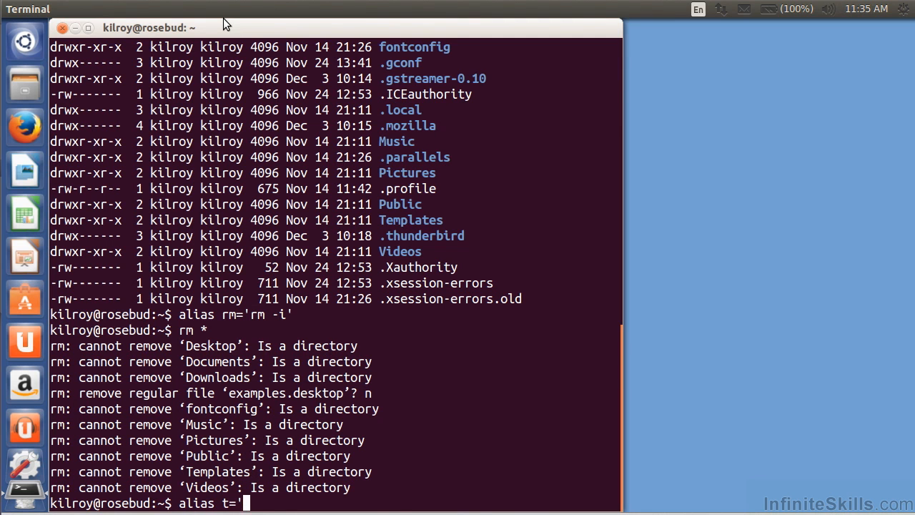
type("top'")
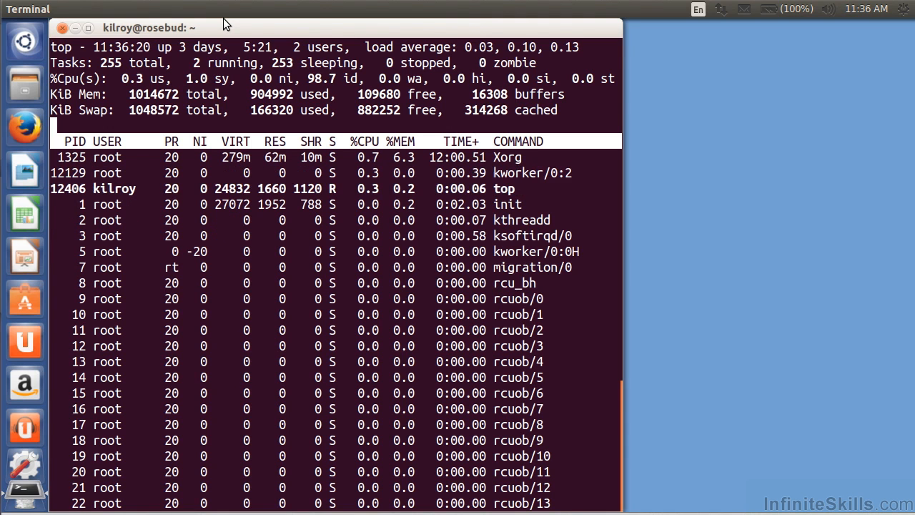
key("q")
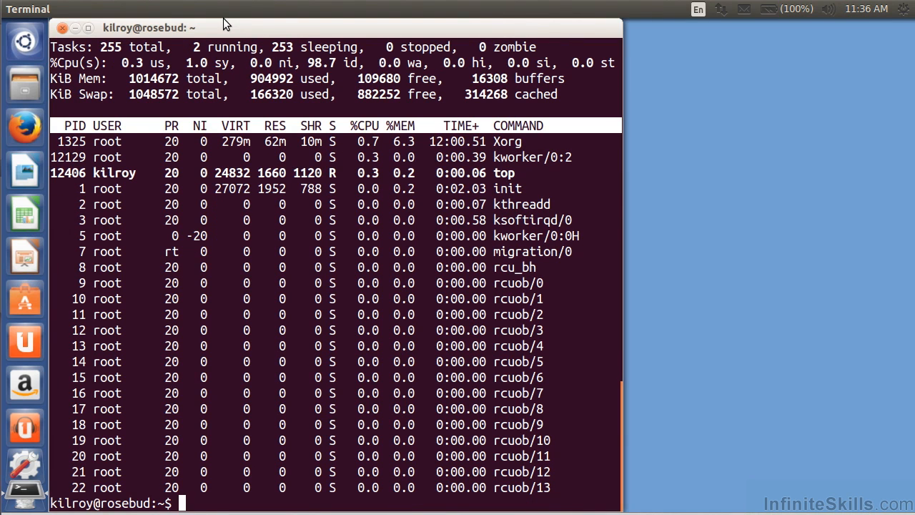
type("al")
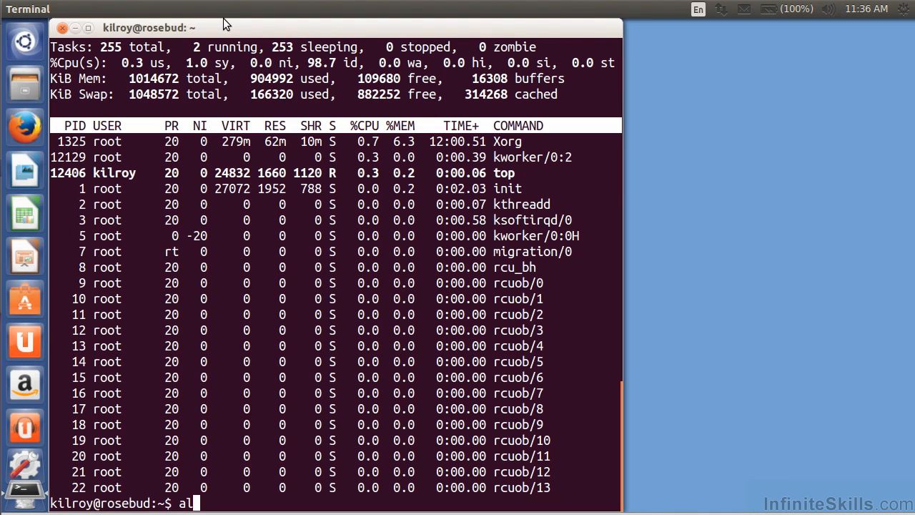
key("Backspace")
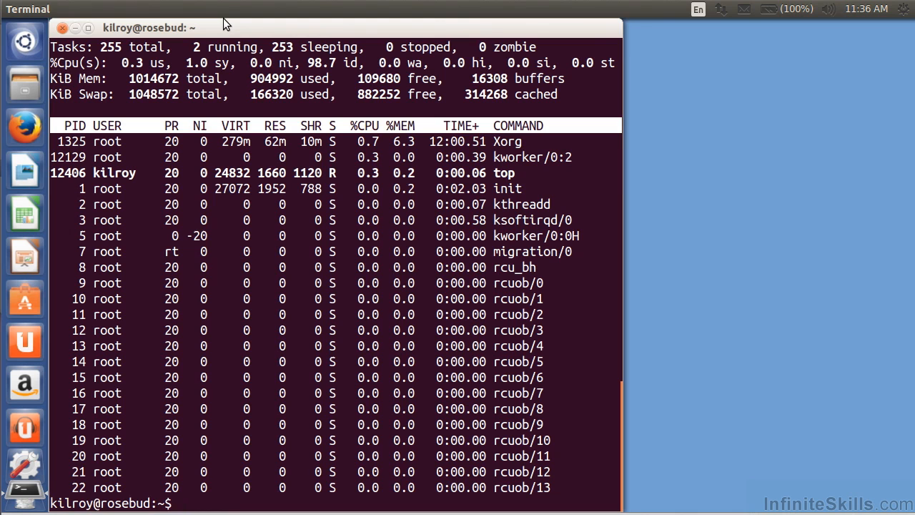